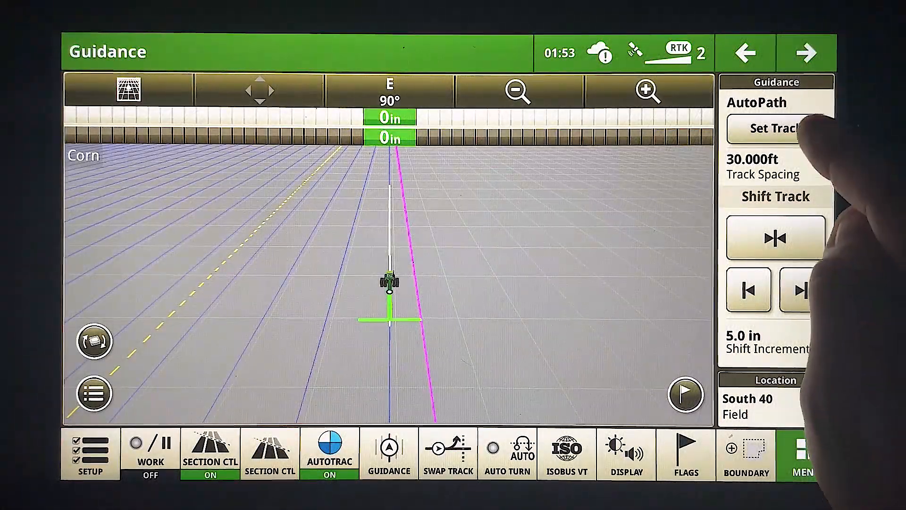
Apply a 15 in outward boundary shift to the AutoPath track.
left_click(777, 128)
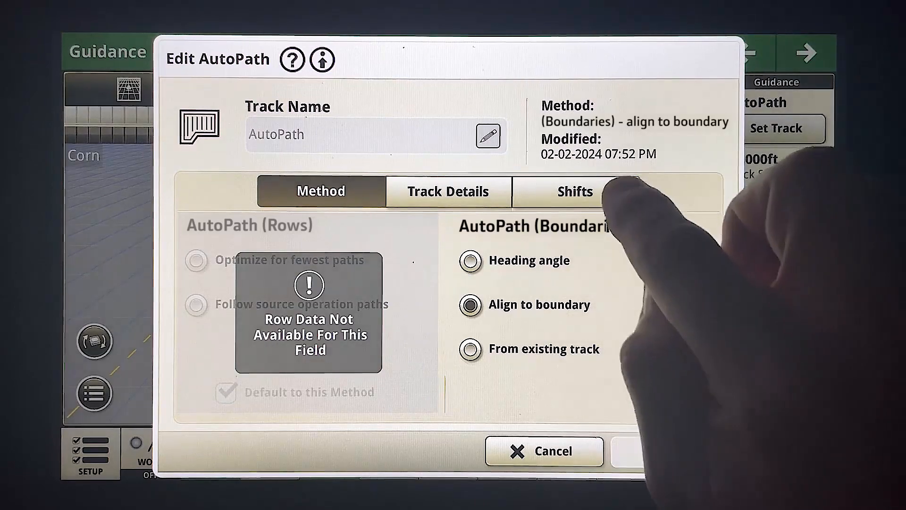
left_click(575, 191)
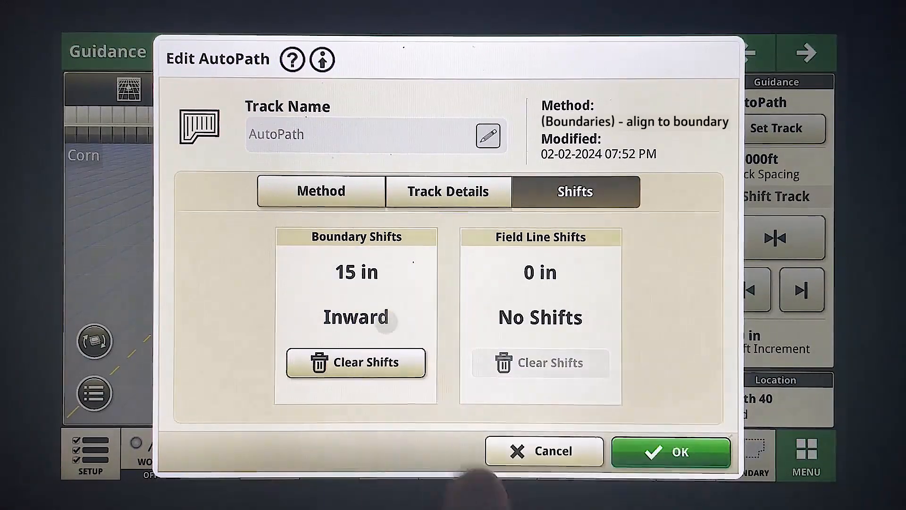
left_click(356, 273)
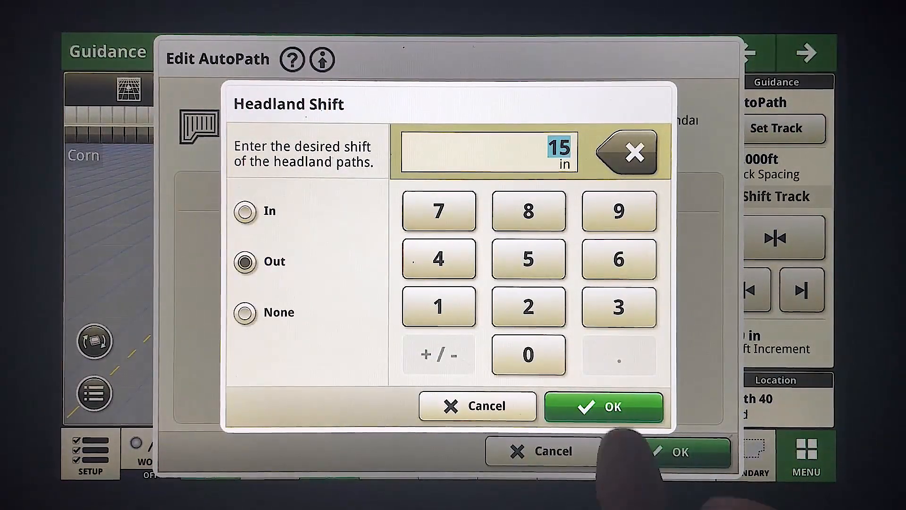
left_click(604, 406)
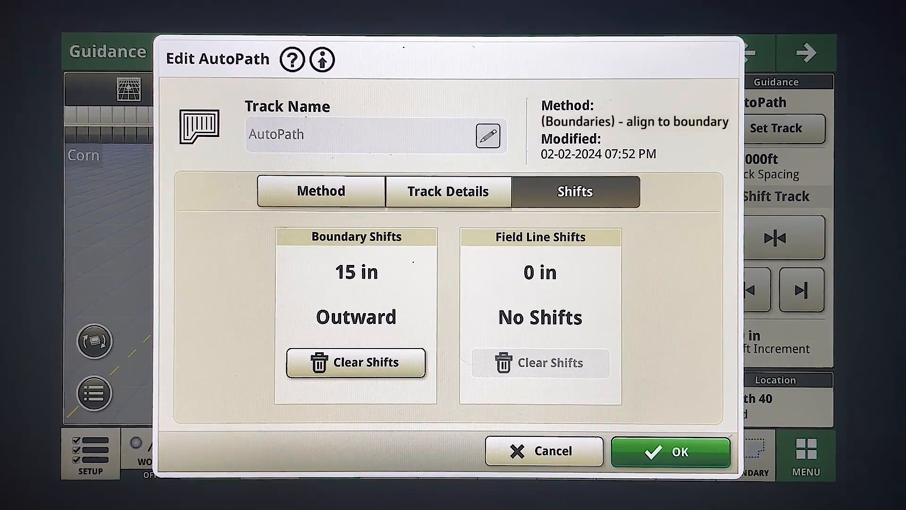
Clear AutoPath's boundary shifts back to 0 in and close the track editor.
left_click(356, 362)
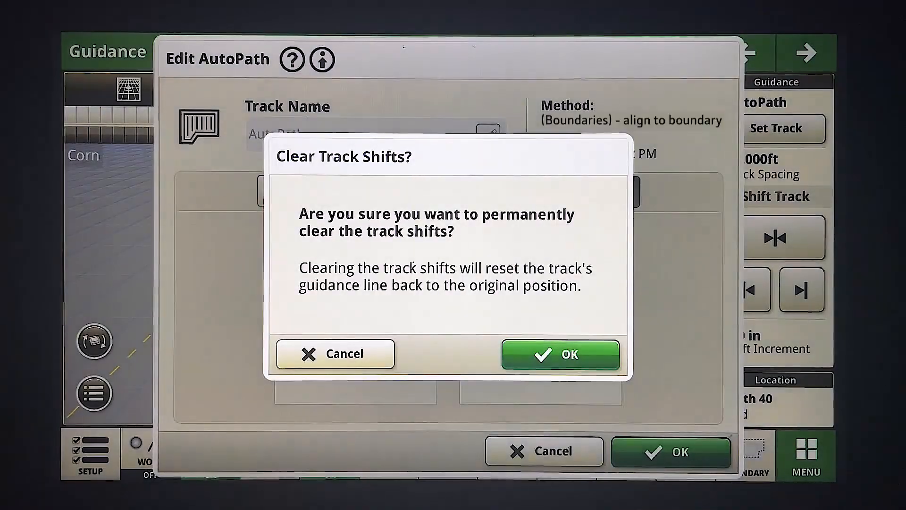
left_click(559, 354)
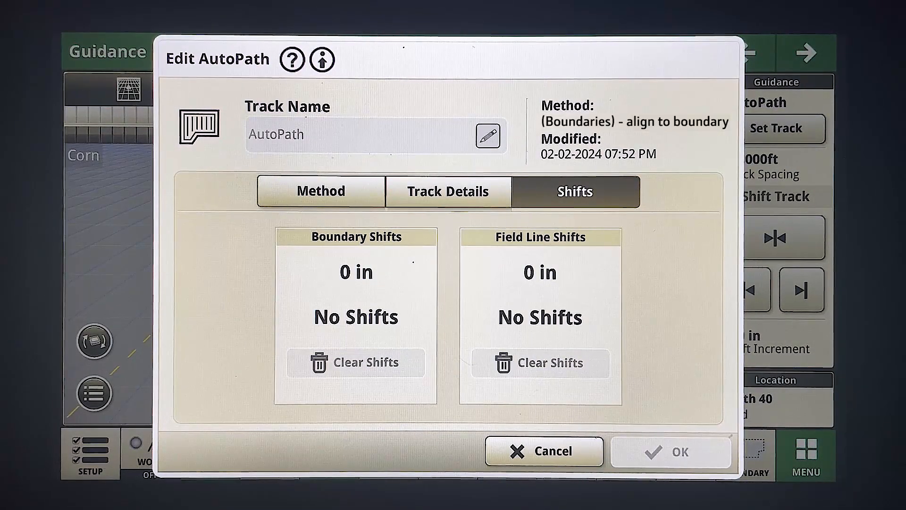
left_click(544, 451)
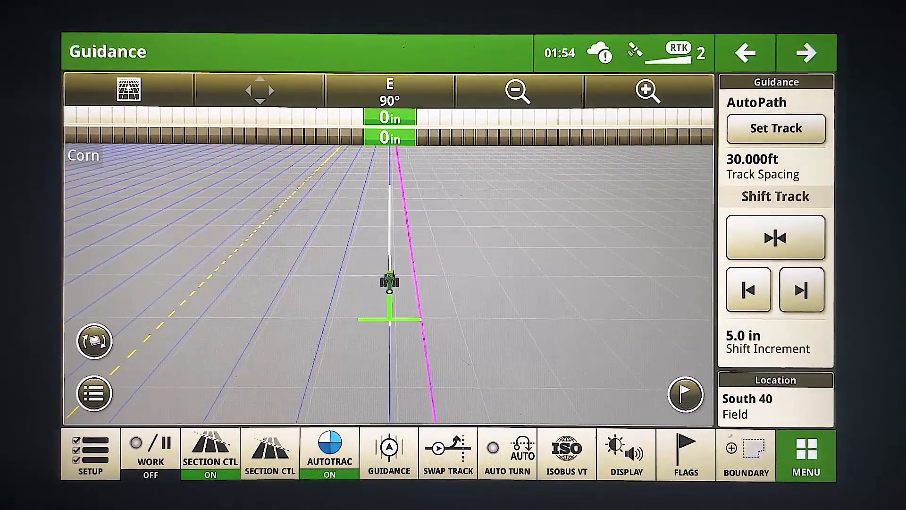
Confirm a 15 in inward boundary shift on AutoPath and return to guidance.
left_click(776, 129)
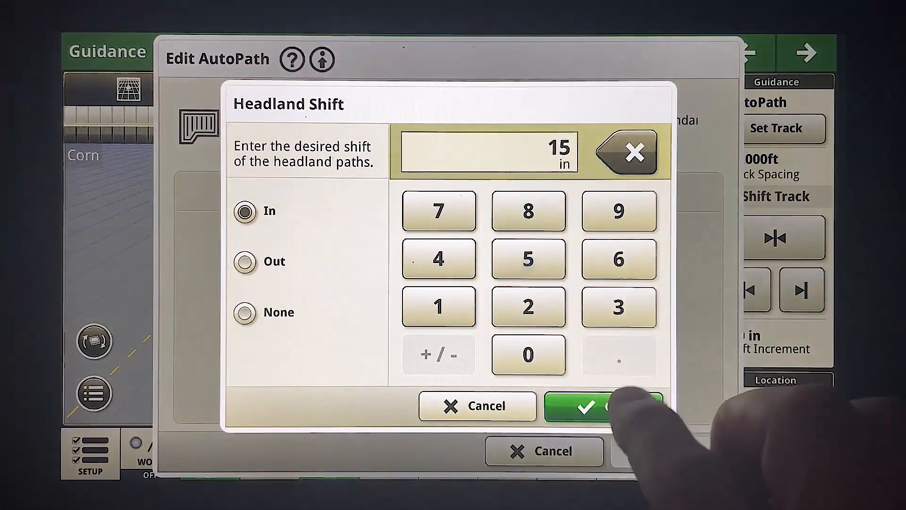
left_click(595, 406)
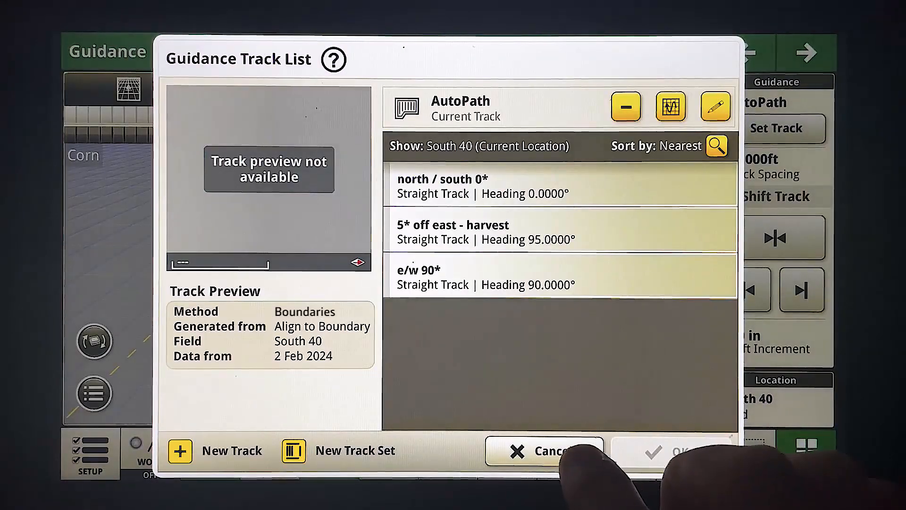
left_click(543, 451)
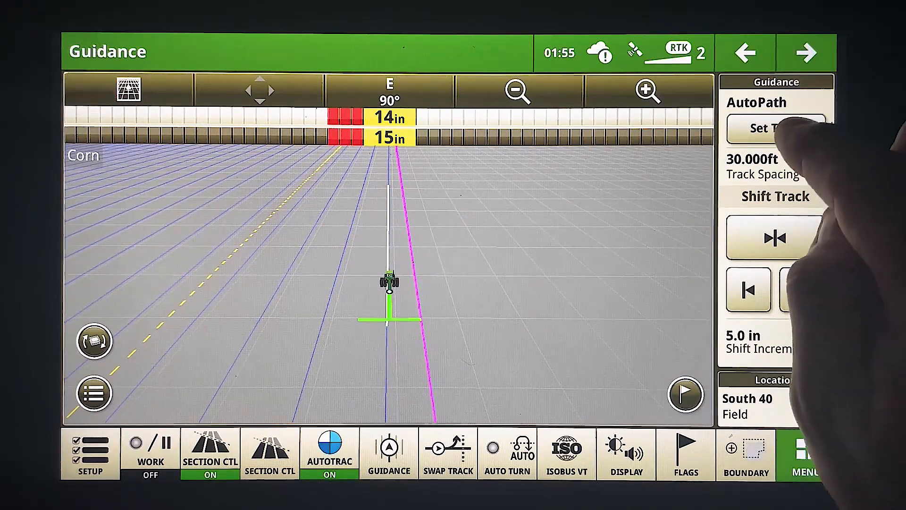
Change AutoPath's boundary shift to 30 in outward and return to the Guidance page.
left_click(775, 128)
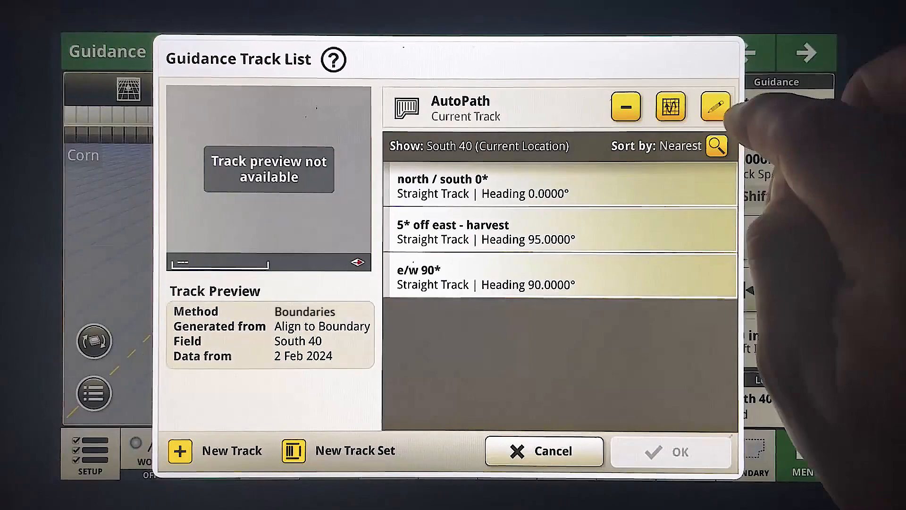
left_click(715, 107)
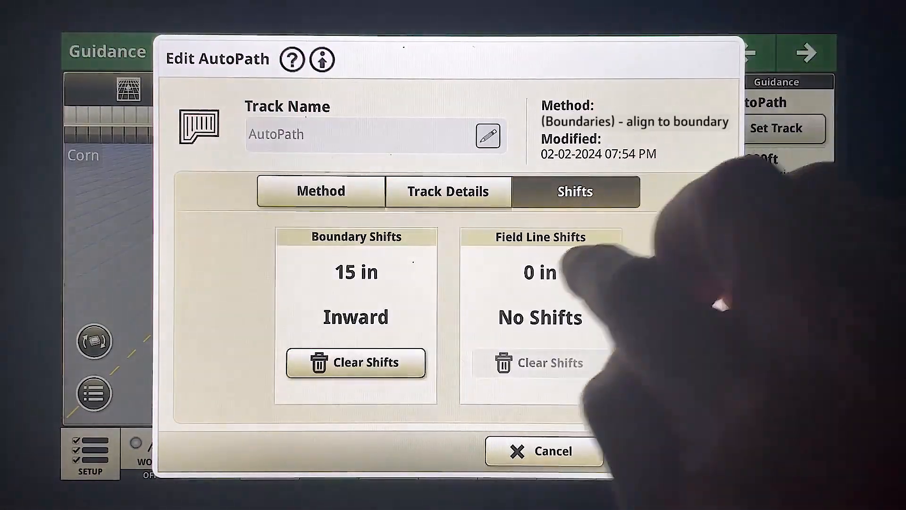
left_click(356, 272)
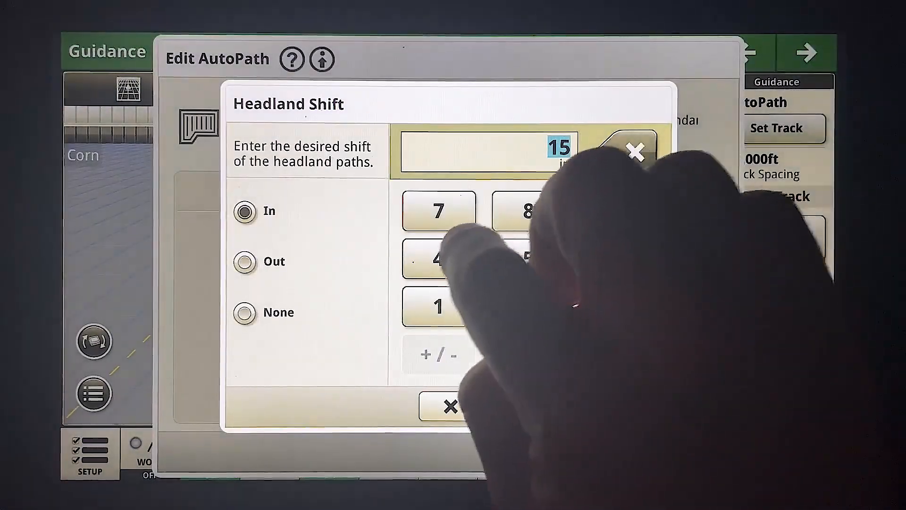
left_click(245, 261)
type("30")
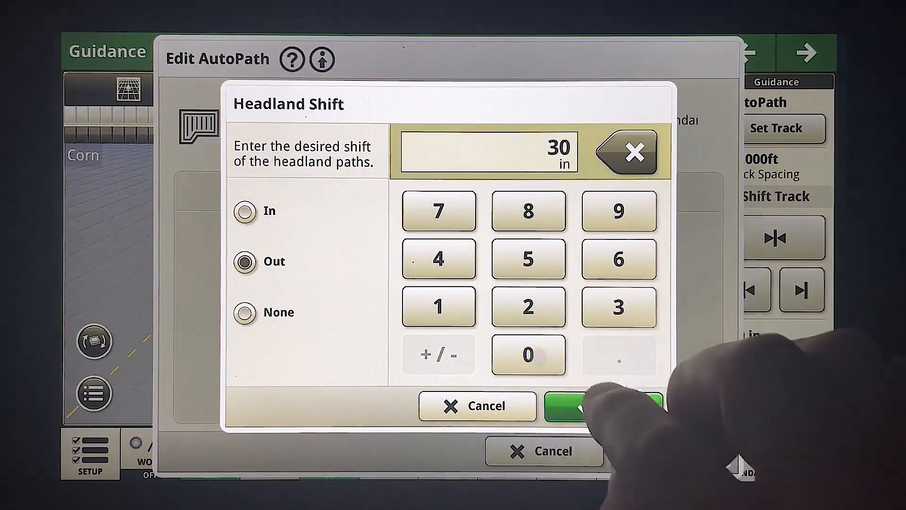
left_click(601, 406)
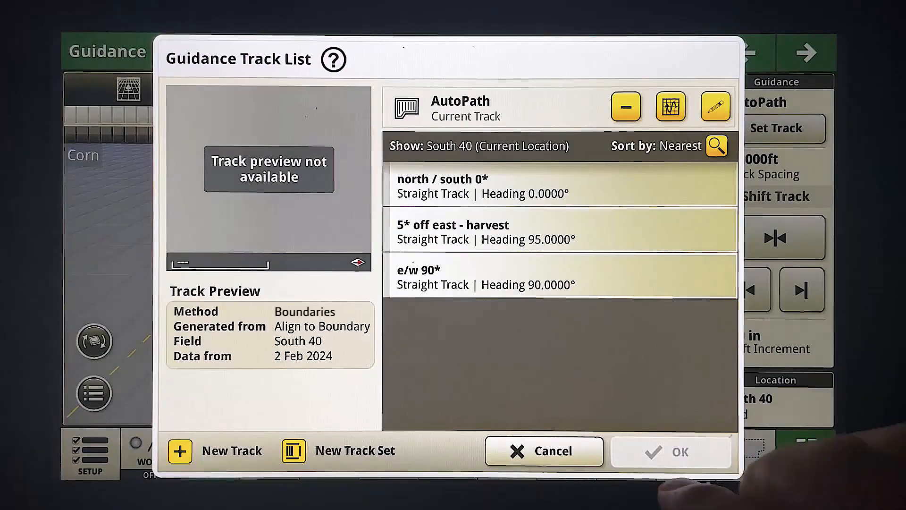
left_click(543, 451)
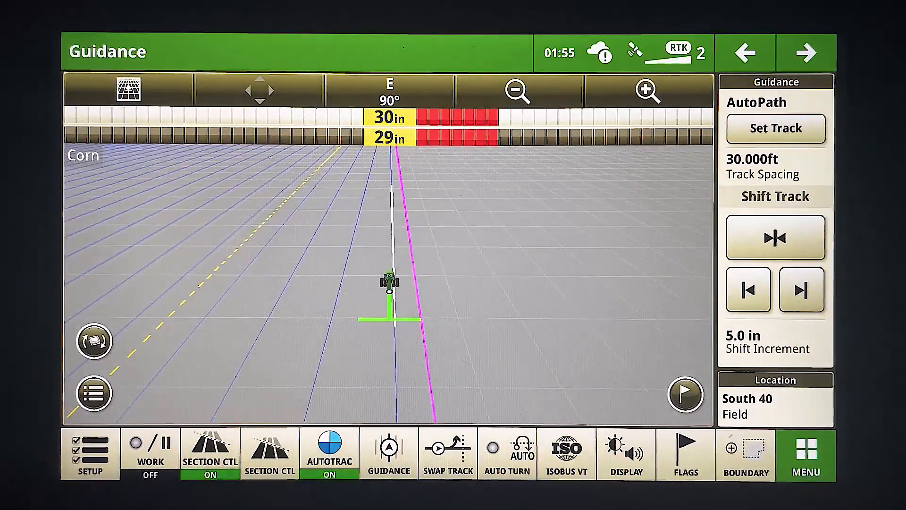
left_click(388, 454)
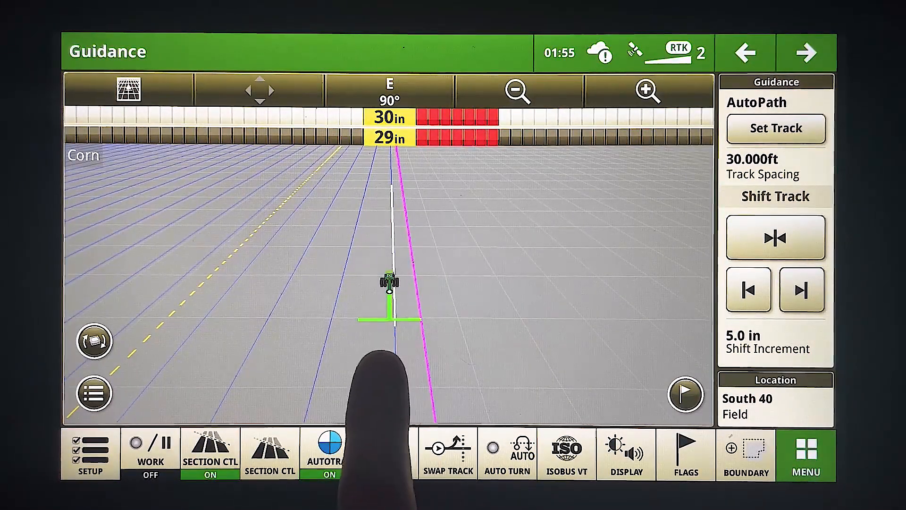
left_click(388, 454)
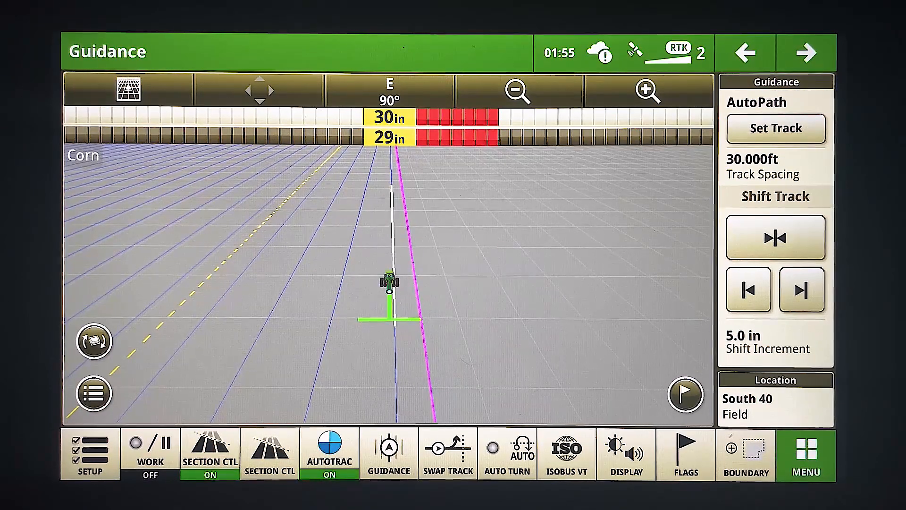
Review AutoPath's boundary and field line shifts, then shift the guidance line onto the tractor.
left_click(776, 128)
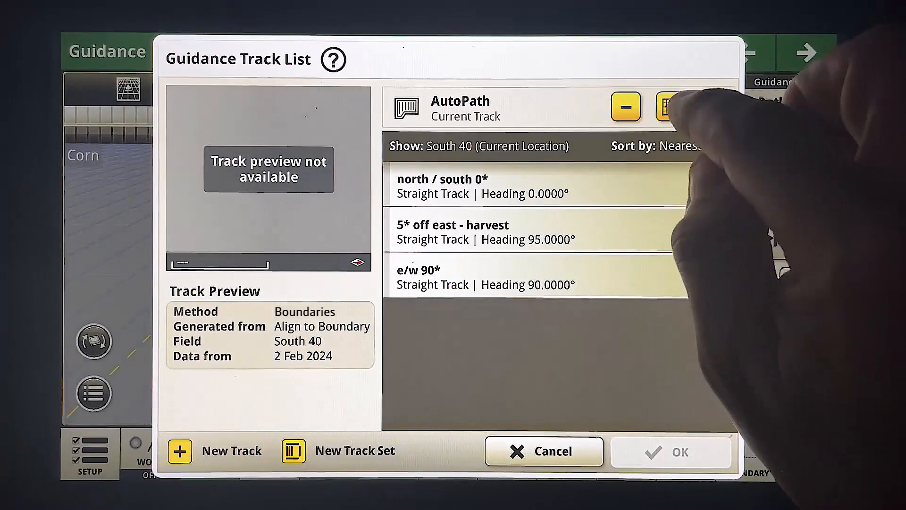
left_click(669, 108)
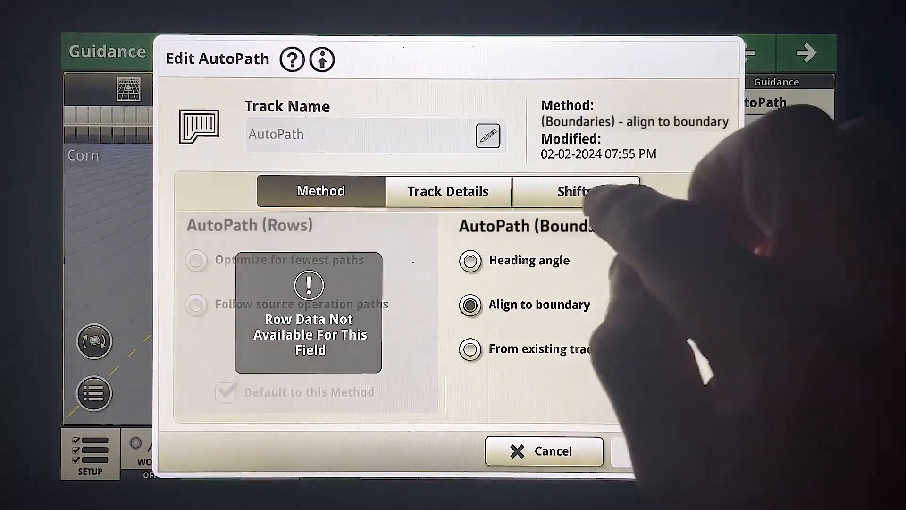
left_click(575, 191)
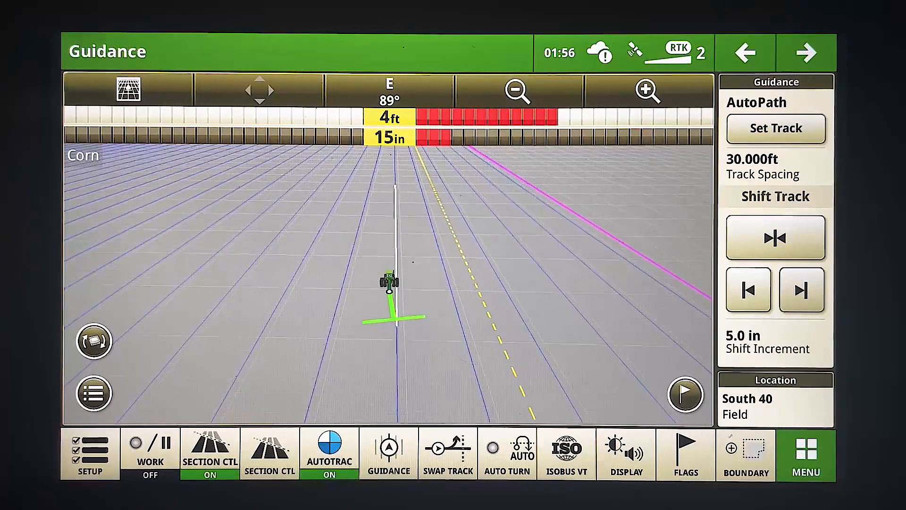
left_click(329, 450)
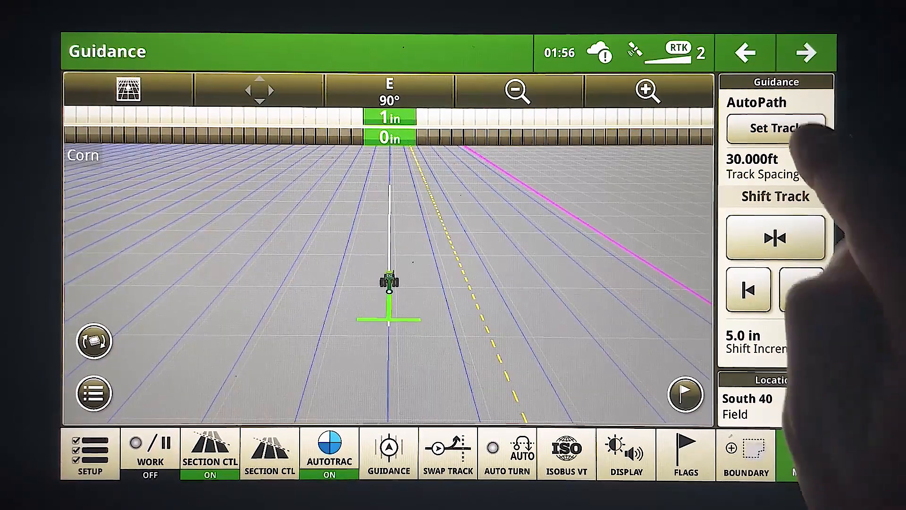
Set AutoPath's field shift direction to left, keeping 15 in, and accept the track settings.
left_click(775, 128)
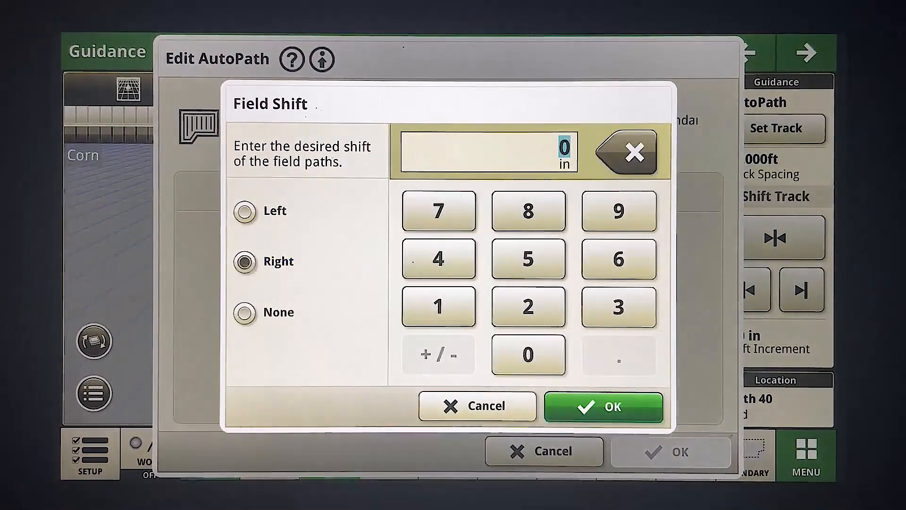
left_click(245, 211)
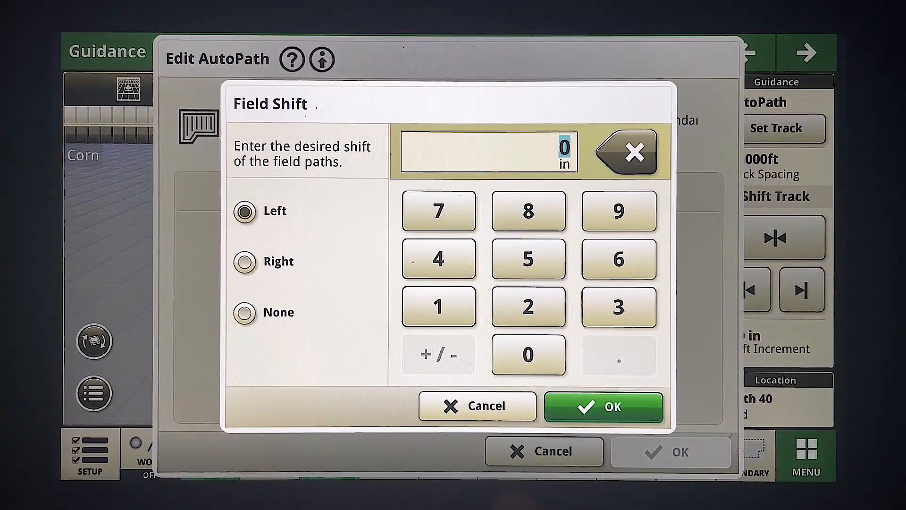
left_click(603, 406)
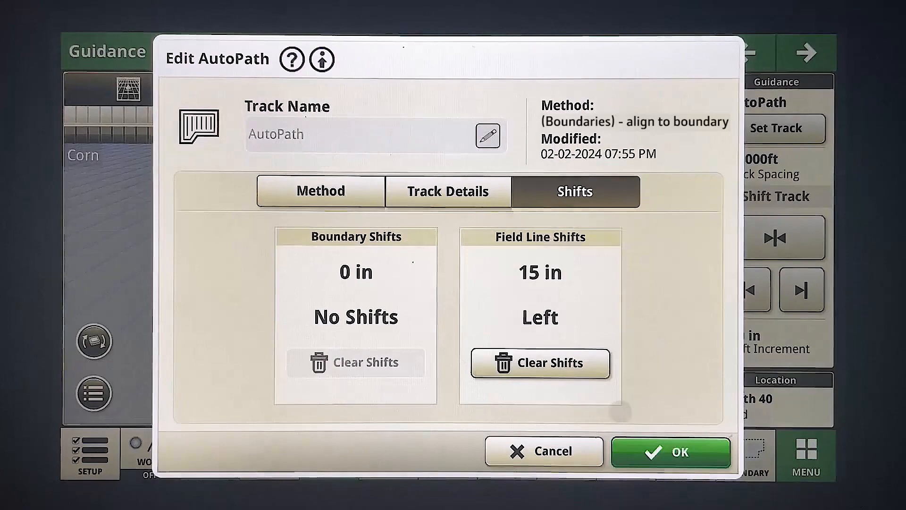
left_click(671, 452)
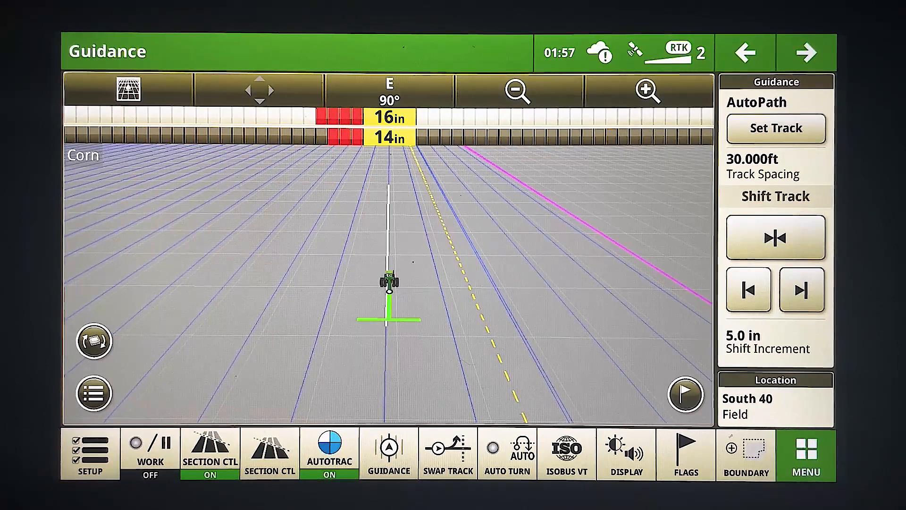
left_click(775, 128)
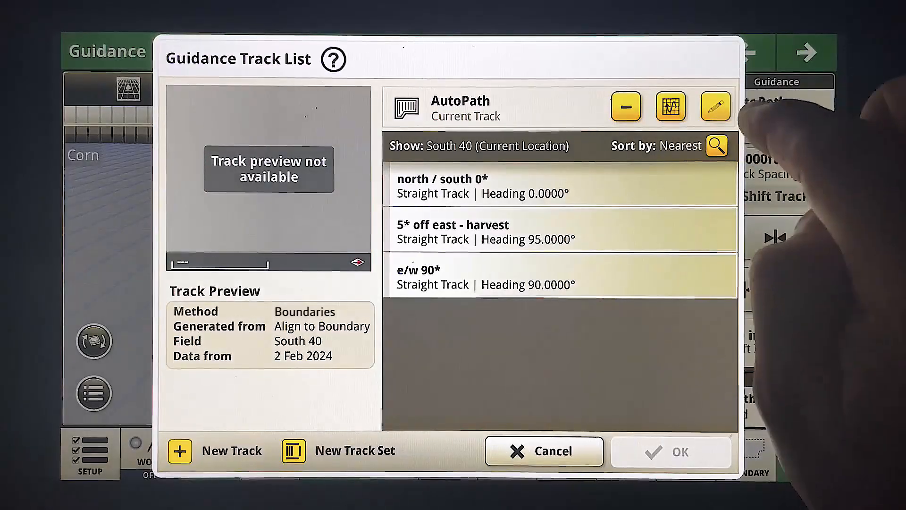
left_click(716, 107)
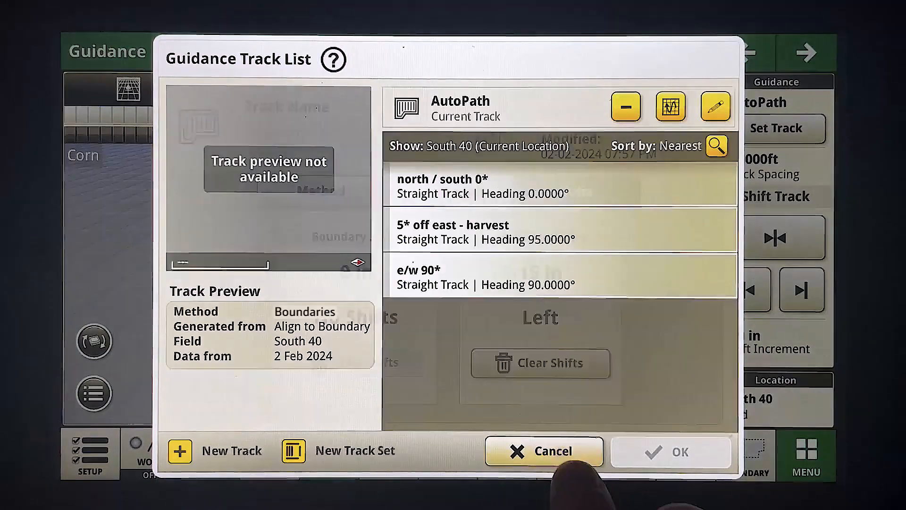
left_click(542, 451)
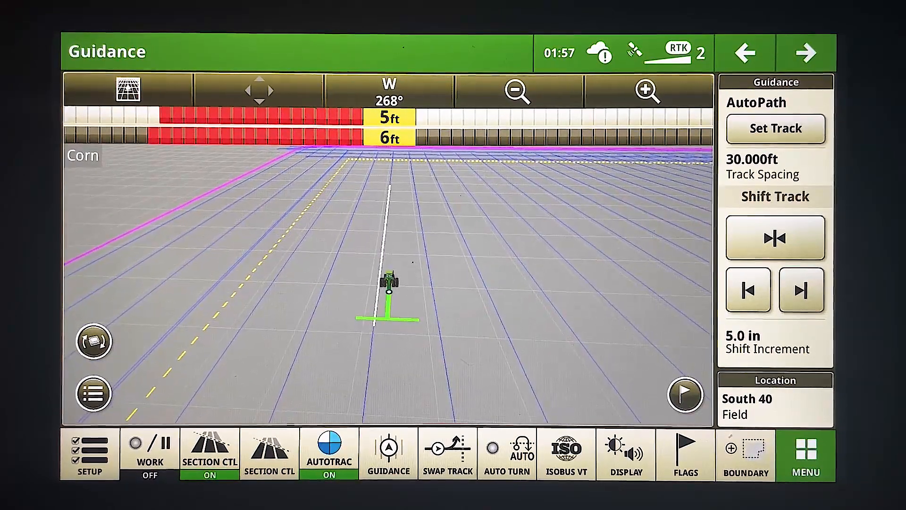
Clear AutoPath's 15 in field line shift so both shifts read 0 in.
left_click(775, 129)
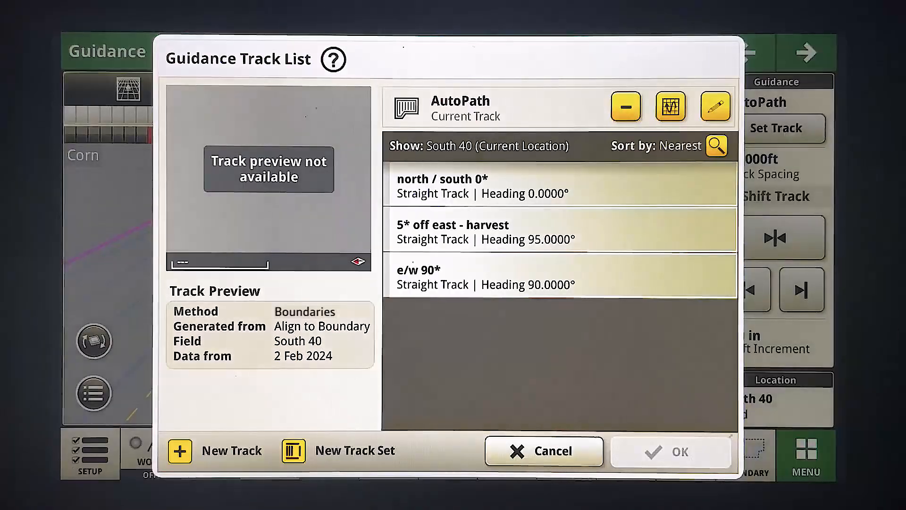
left_click(715, 107)
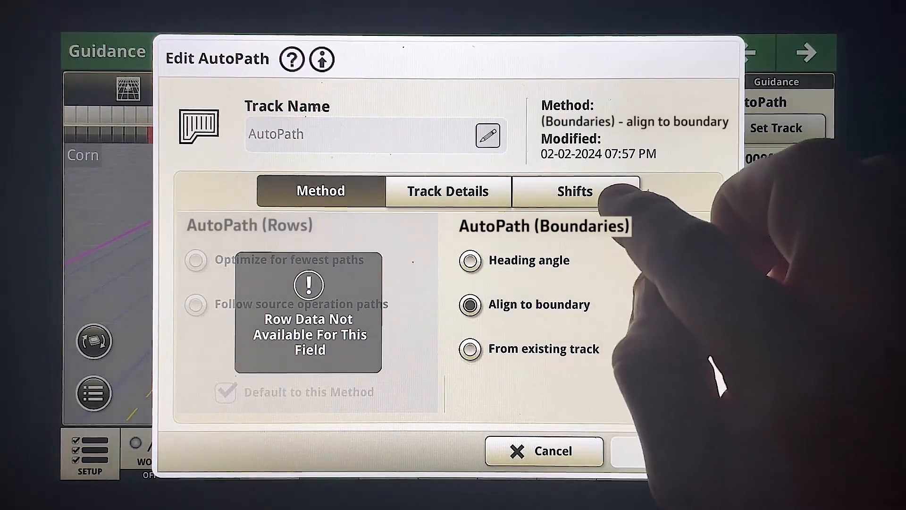
left_click(574, 191)
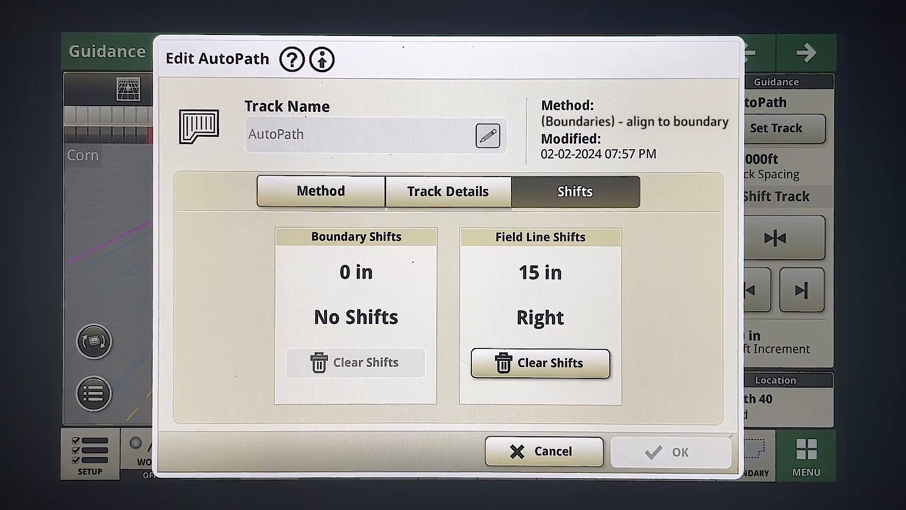
left_click(539, 363)
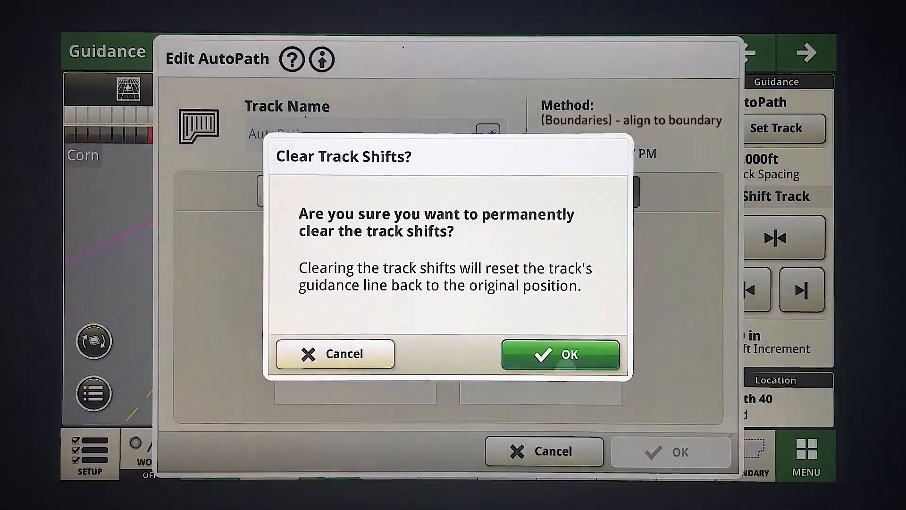
left_click(560, 353)
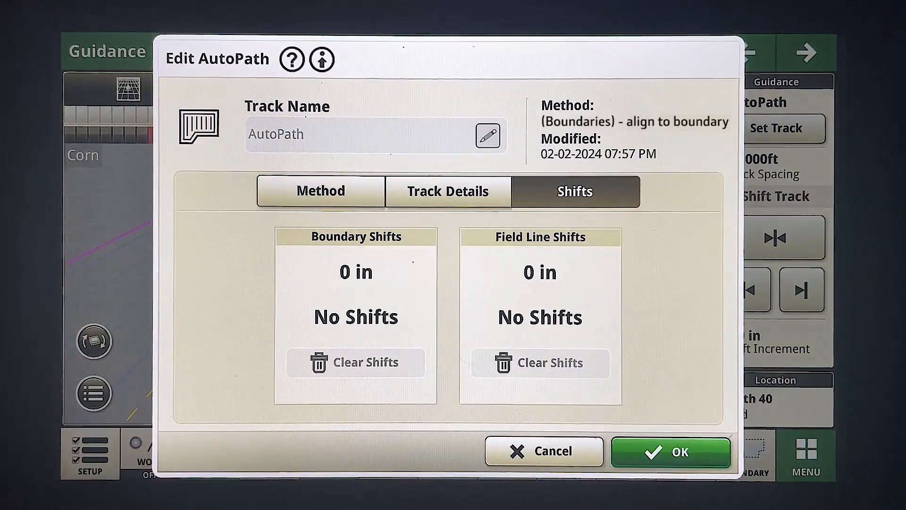